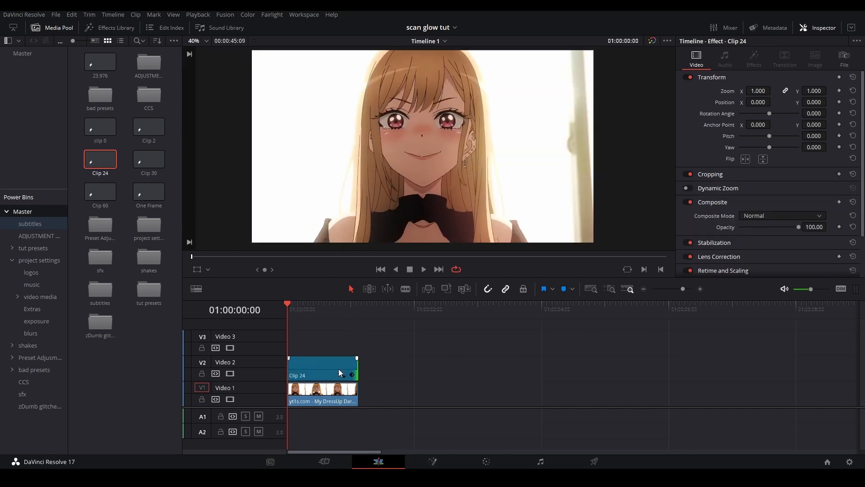
- Bring the V2 adjustment clip into the Fusion page's node graph
left_click(432, 461)
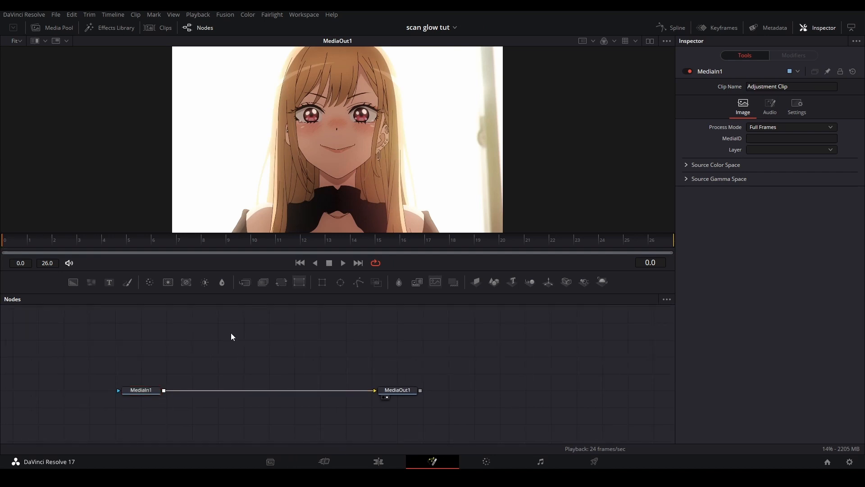
- Add Bitmap, FastNoise, Background, a second Bitmap and Merge nodes via the tool search
type("bitmap")
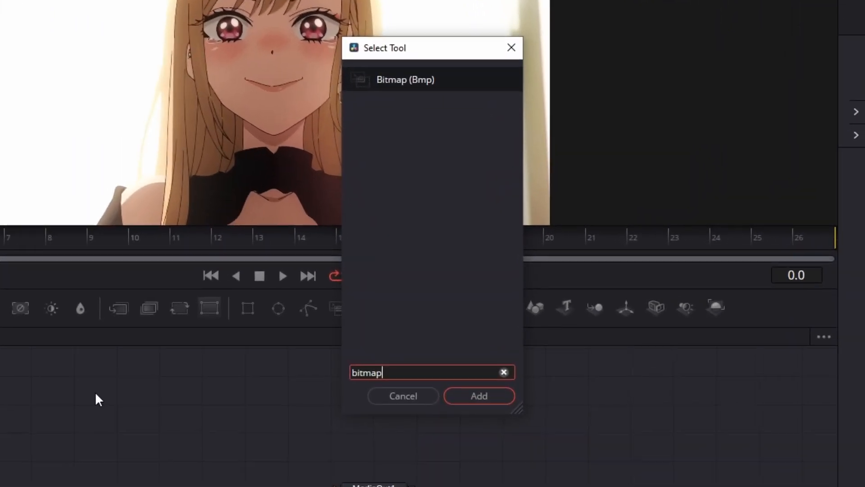
left_click(478, 396)
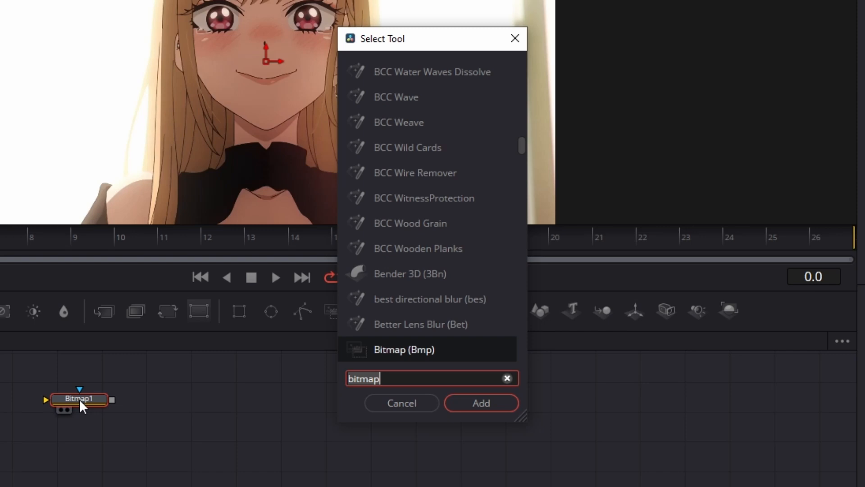
type("fastn")
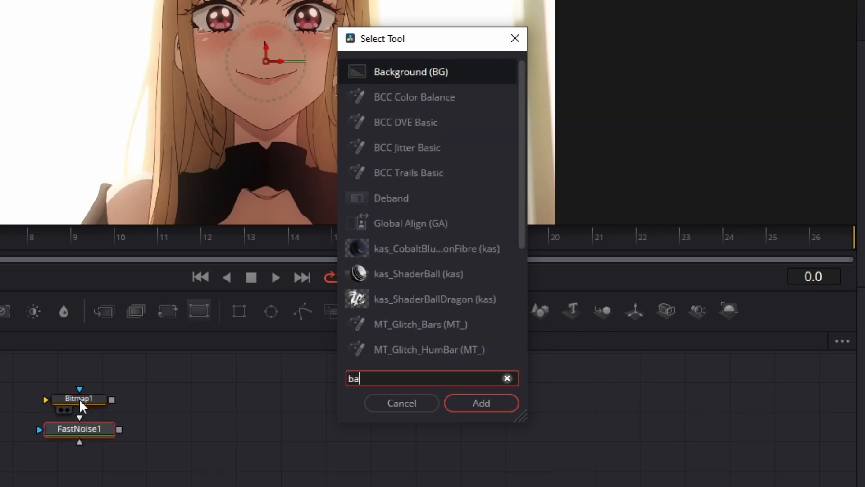
type("ck")
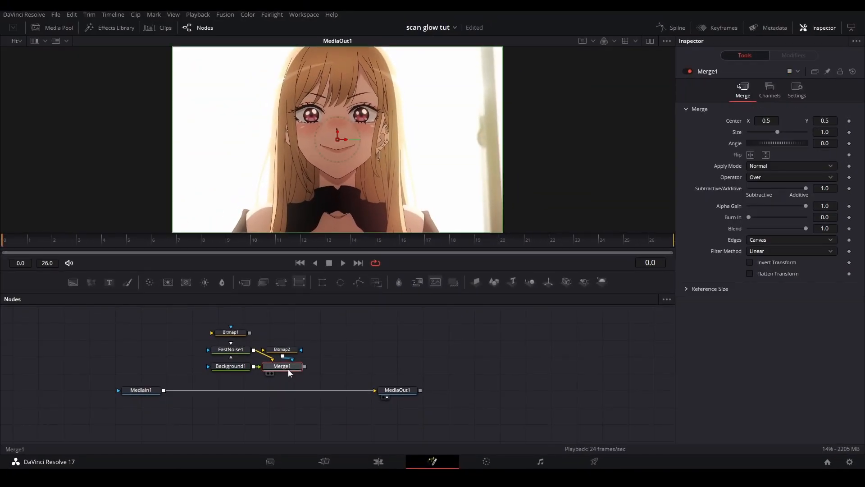
- Remove the stray Merge and wire MediaIn1→Bitmap1→FastNoise1→Background1→Bitmap2→Merge1 before MediaOut1
left_click(254, 380)
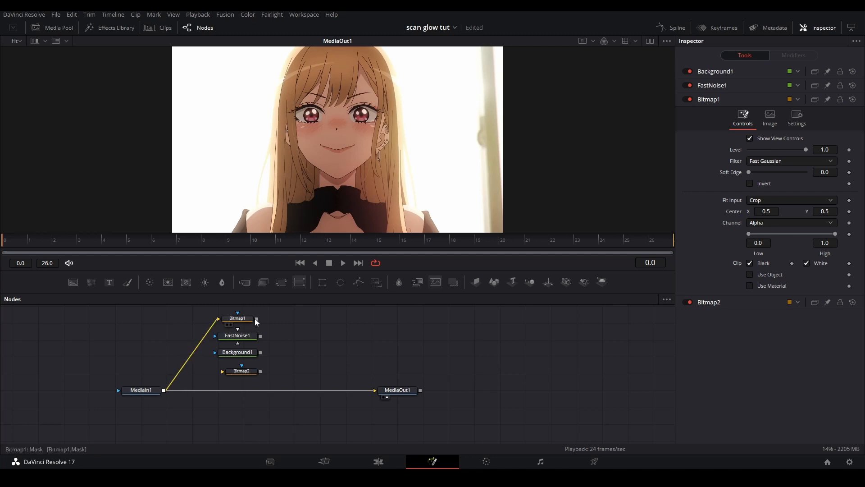
left_click(237, 335)
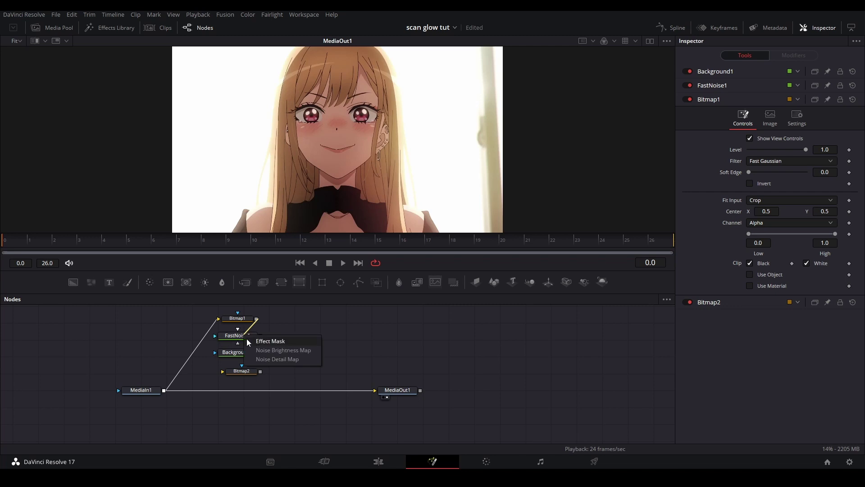
mouse_move(286, 354)
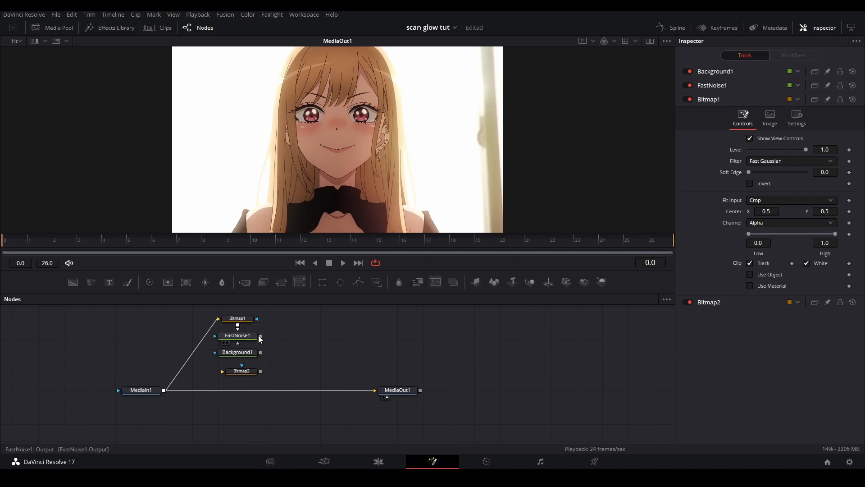
left_click(237, 352)
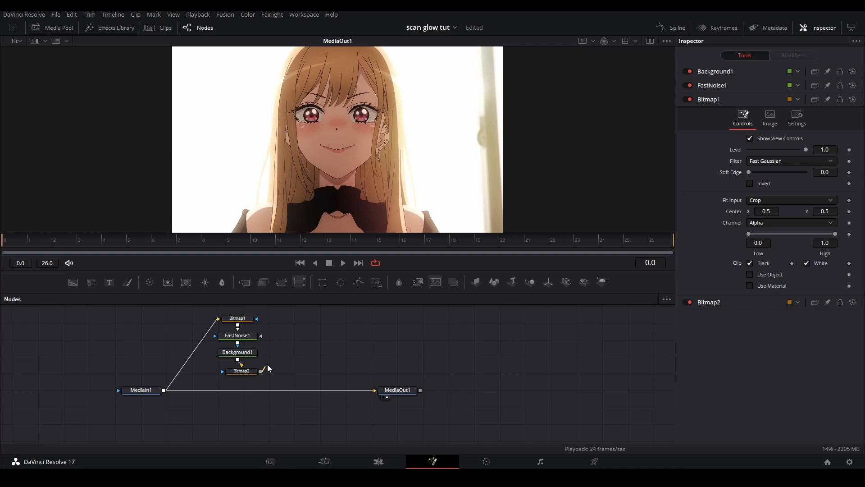
left_click(242, 370)
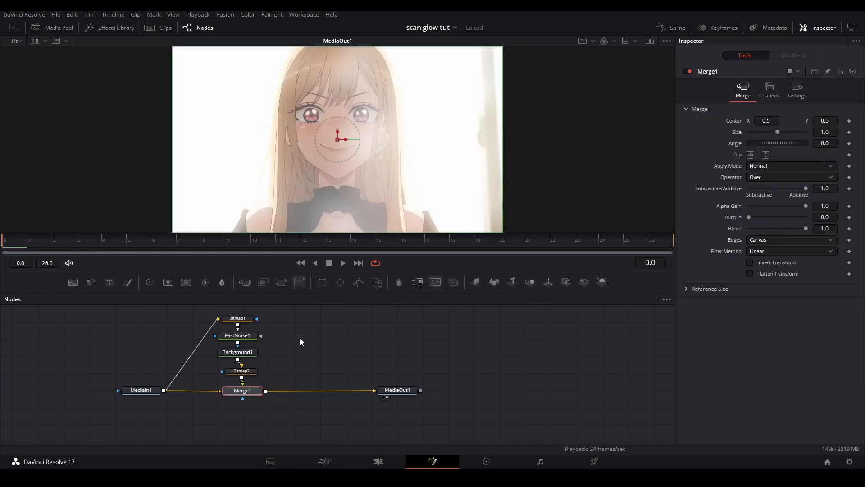
- Set Bitmap1's channel to Luminance
left_click(236, 321)
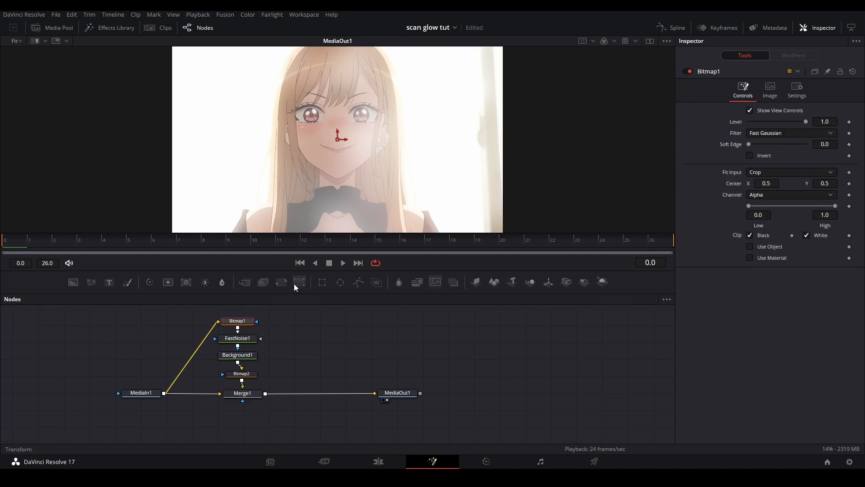
left_click(790, 194)
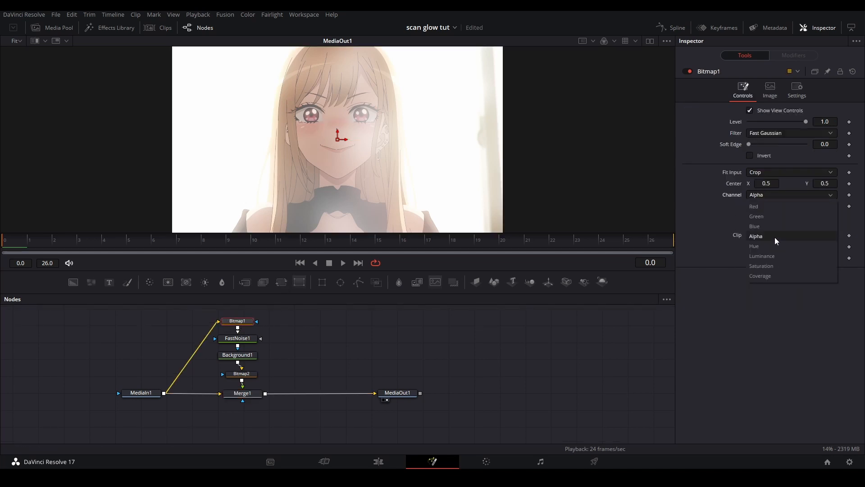
left_click(762, 255)
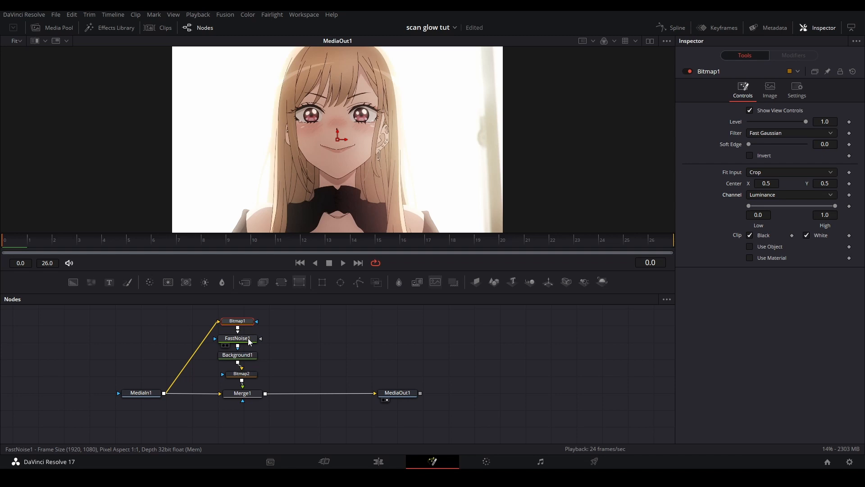
- Switch FastNoise1's color to Gradient with a black stop positioned at 0.05
left_click(237, 337)
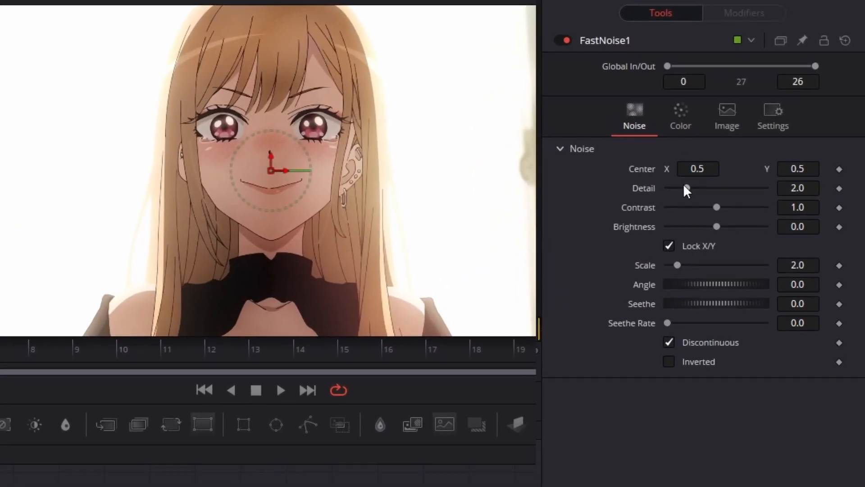
left_click(679, 115)
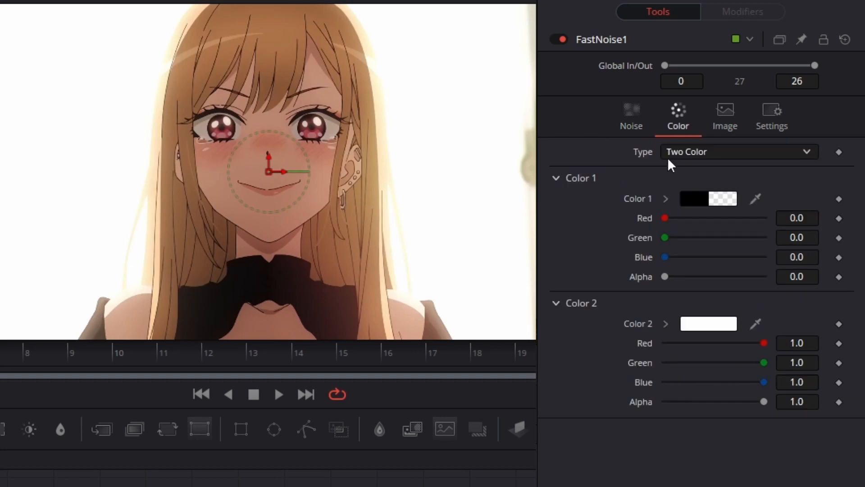
mouse_move(687, 160)
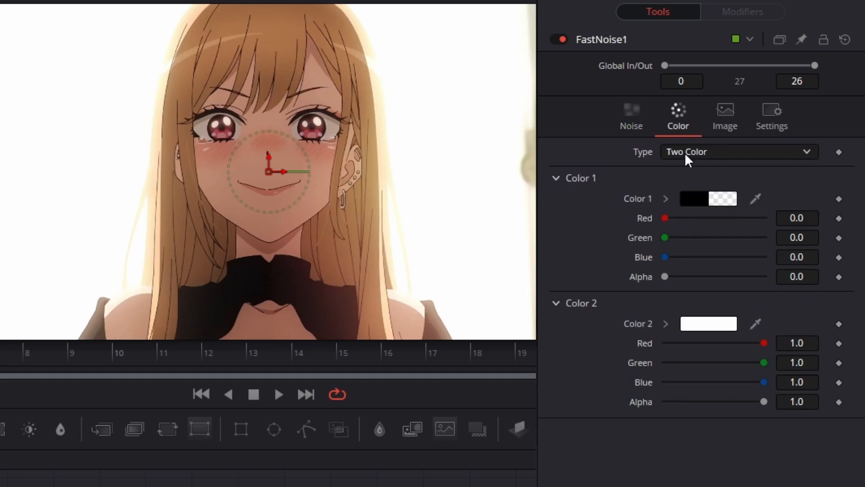
left_click(738, 151)
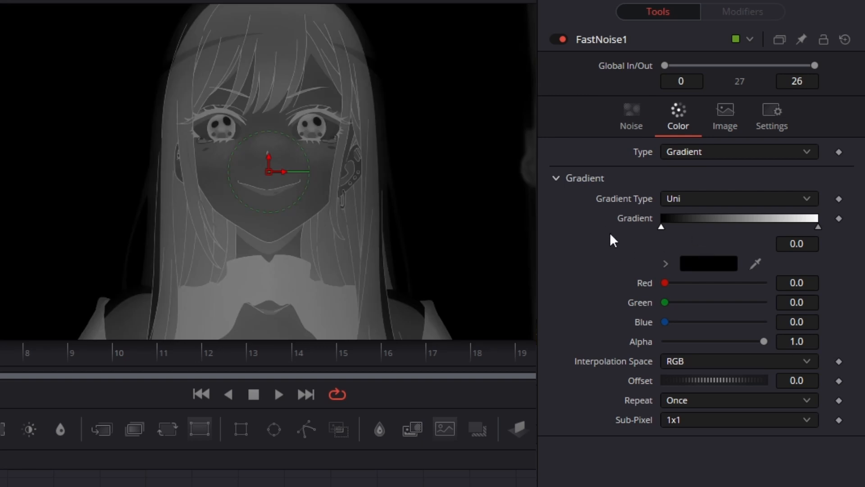
mouse_move(849, 237)
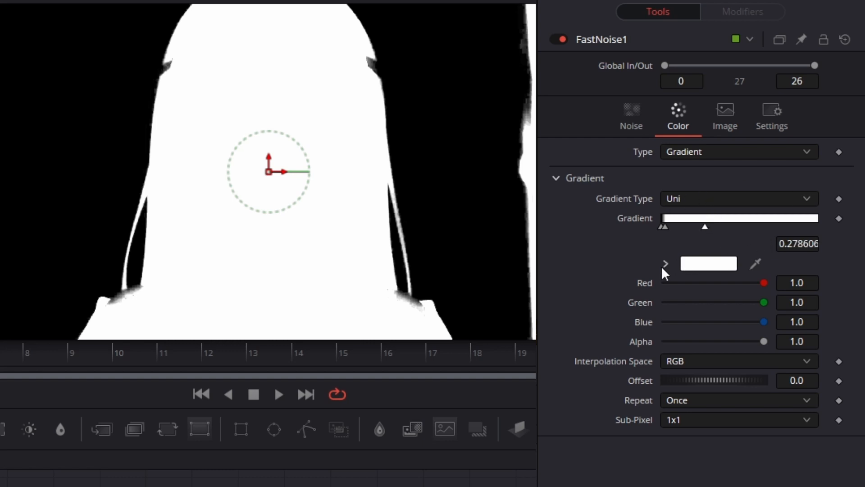
left_click(664, 264)
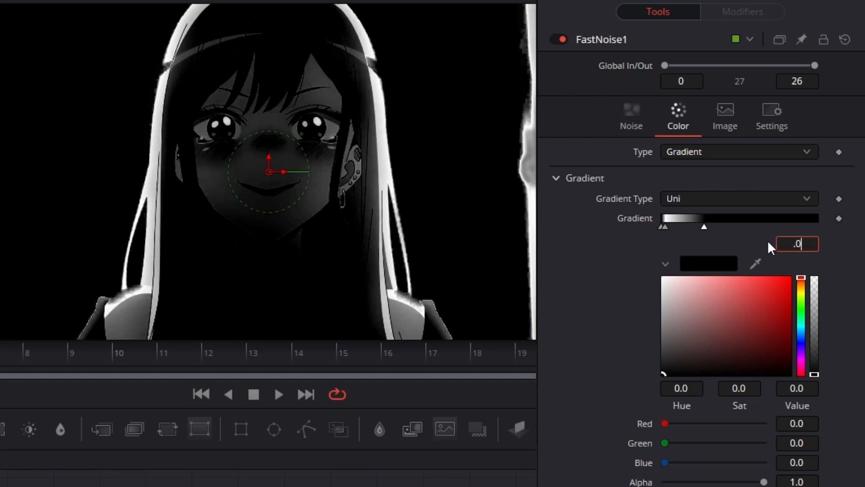
type("0.05")
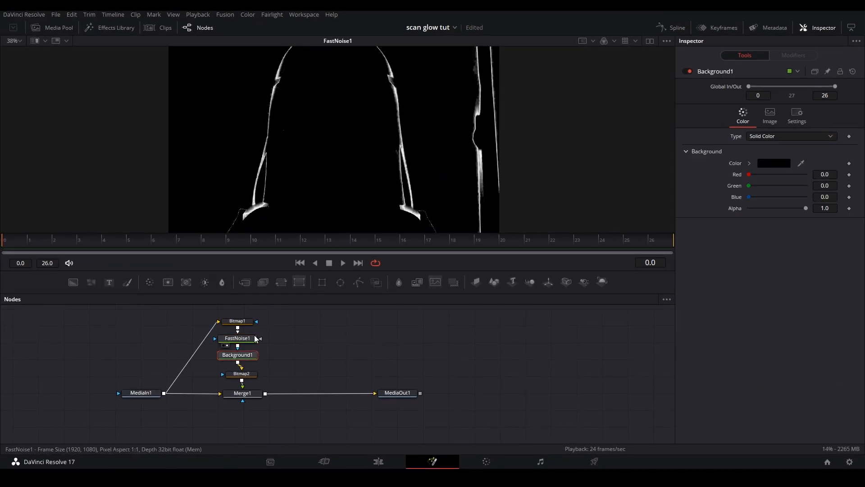
- Mask Background1 by luminance and fill it white, leaving thin white edges over transparency
left_click(768, 114)
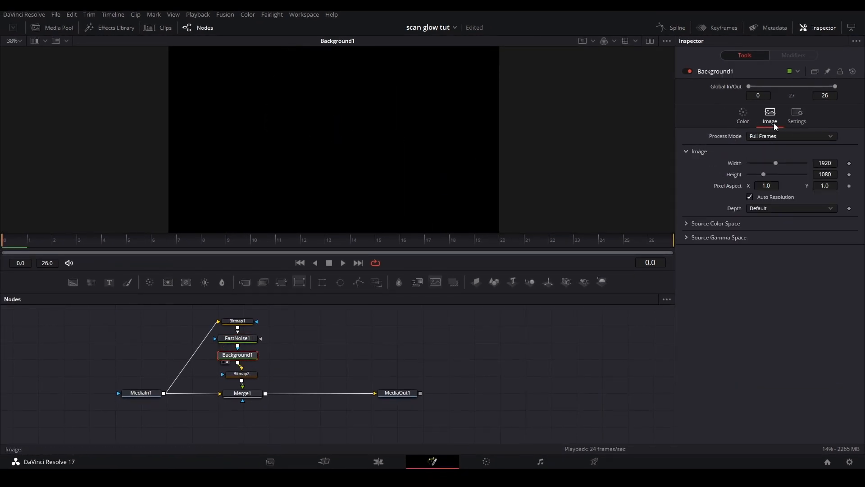
left_click(796, 114)
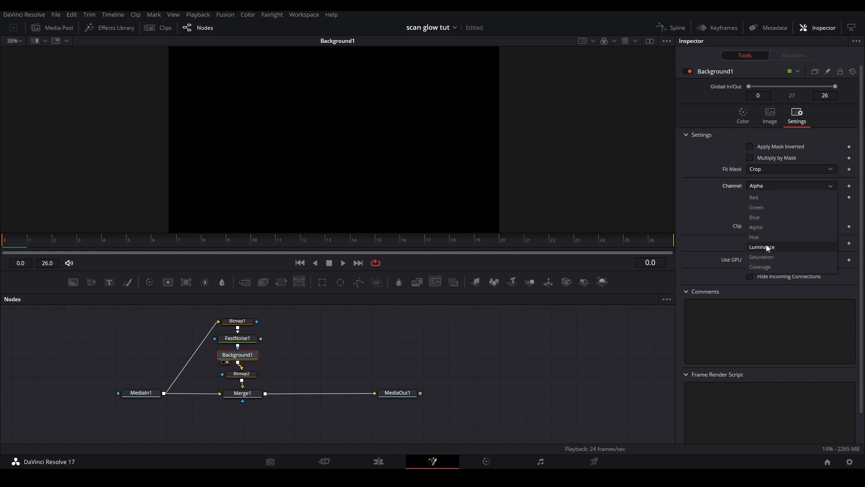
left_click(761, 247)
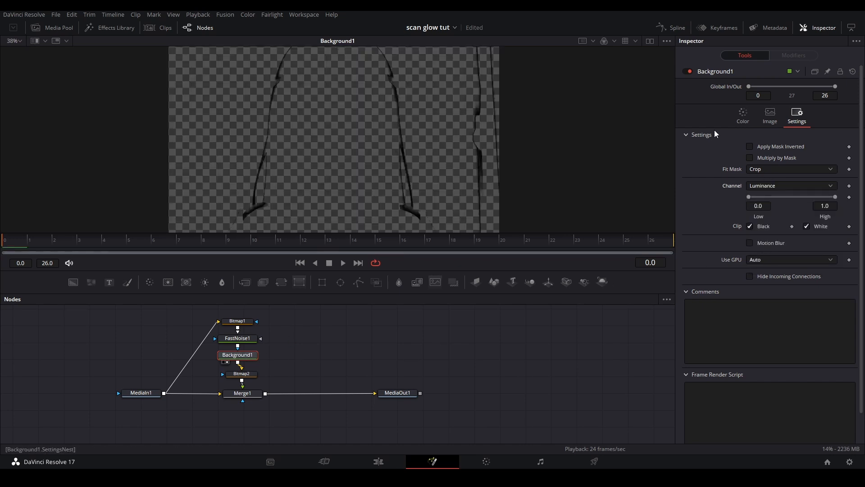
left_click(742, 114)
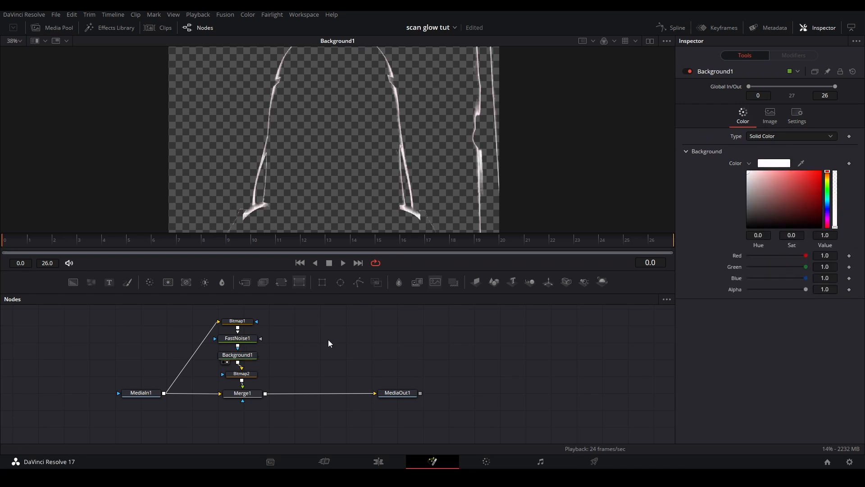
mouse_move(238, 338)
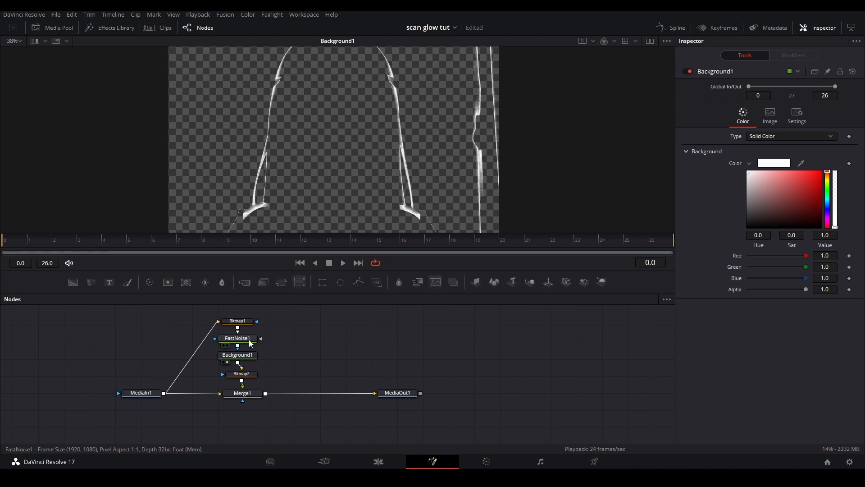
left_click(237, 338)
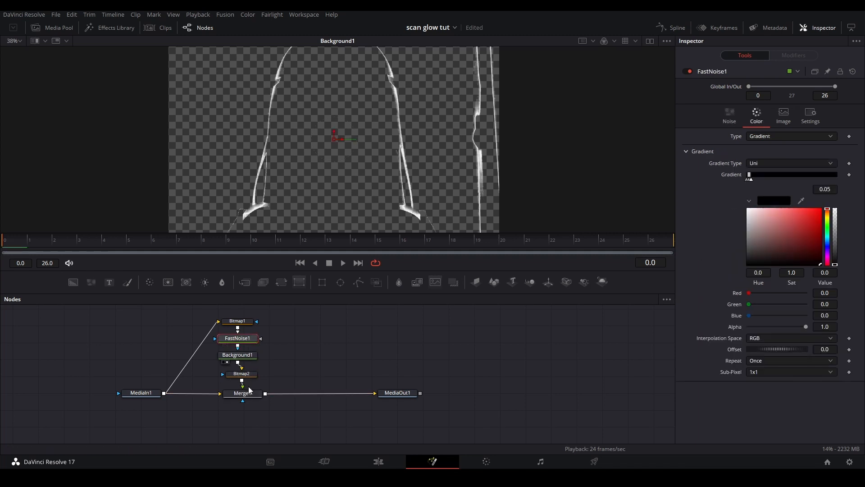
- View Merge1 and keyframe FastNoise1's gradient Offset so a bright band sweeps across the footage
left_click(241, 392)
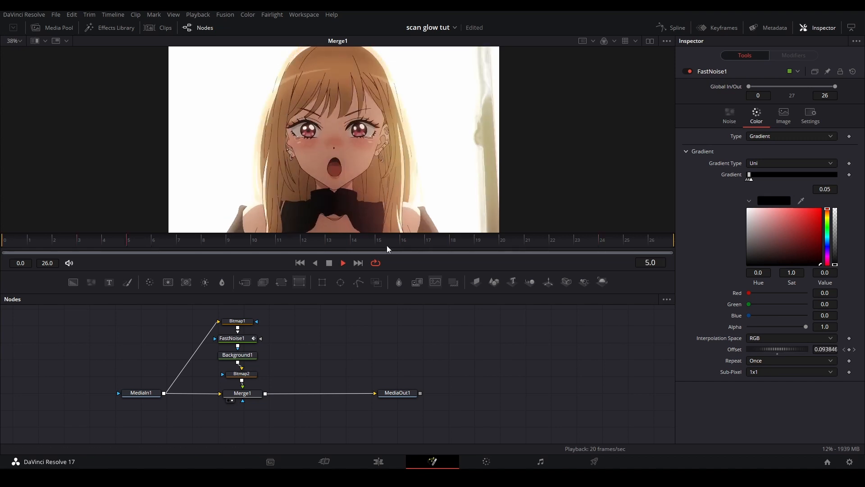
left_click(355, 239)
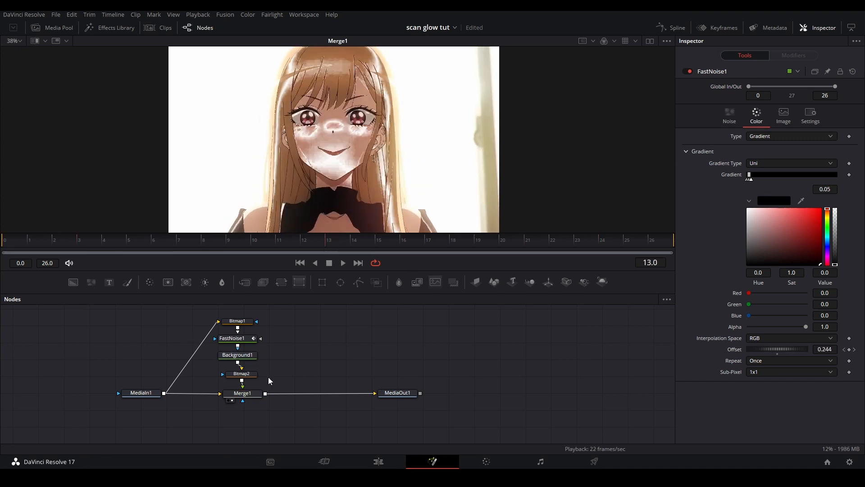
left_click(241, 373)
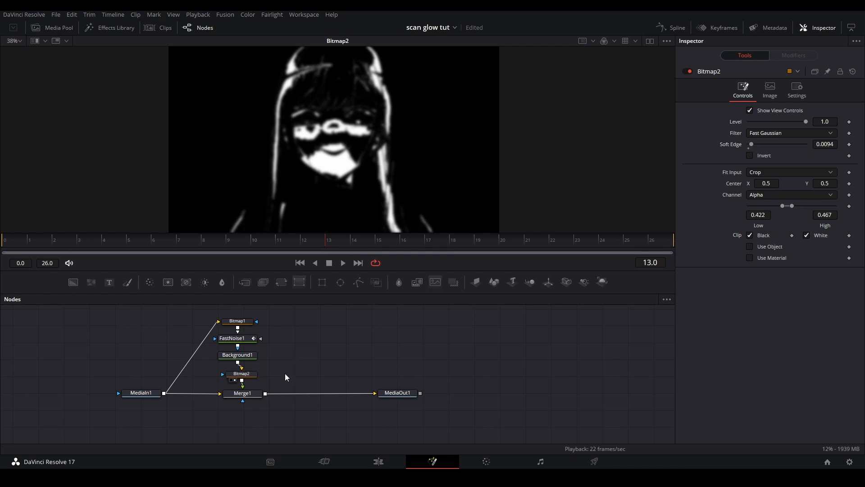
- Limit Bitmap2 to a 0.422–0.467 range with a ~0.0094 soft edge, forming a blurred band
left_click(241, 393)
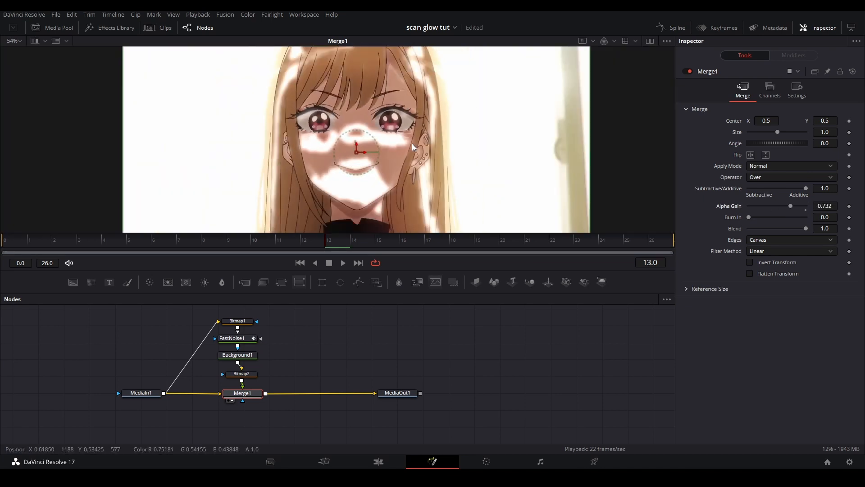
- Lower Merge1 alpha gain to 0.732 and set Bitmap2 soft edge 0.014 and low 0.433
scroll("down", 3)
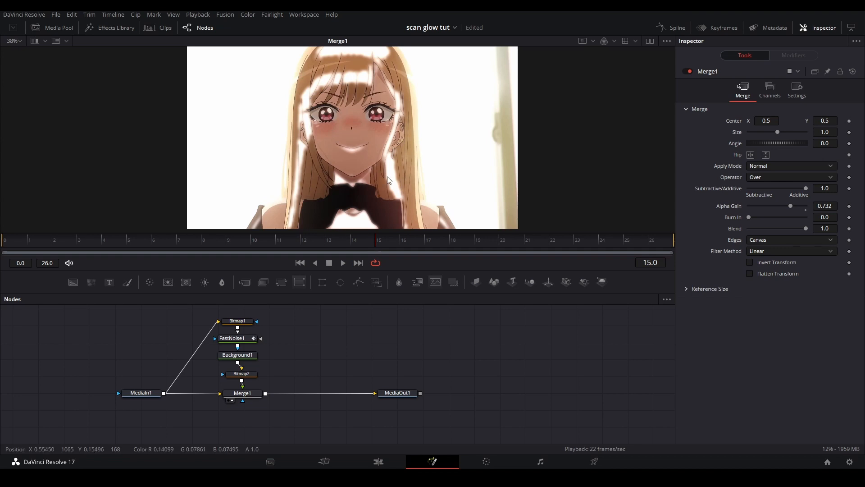
left_click(241, 373)
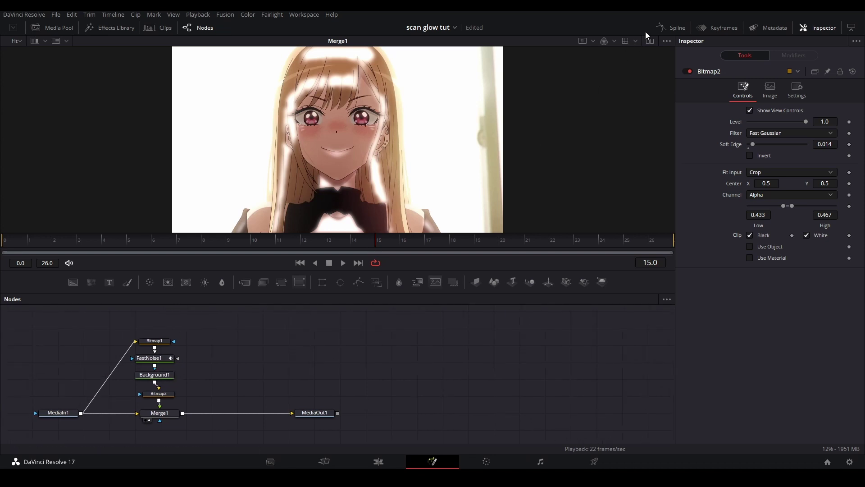
- Ease the first keyframe of FastNoise1's Offset curve in the Spline editor and return to the Edit page
left_click(674, 28)
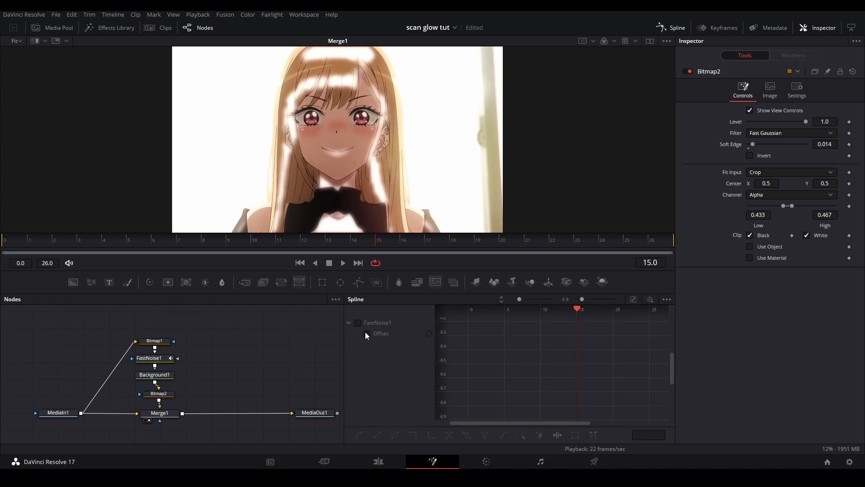
left_click(366, 333)
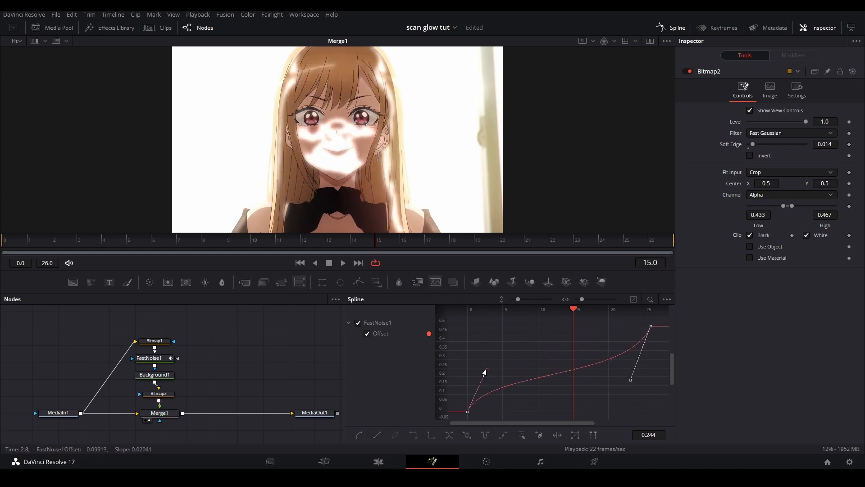
left_click(299, 262)
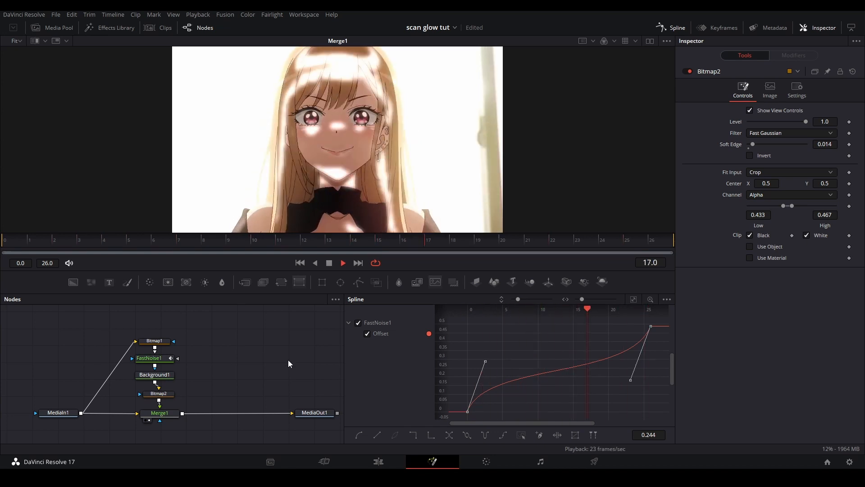
left_click(378, 462)
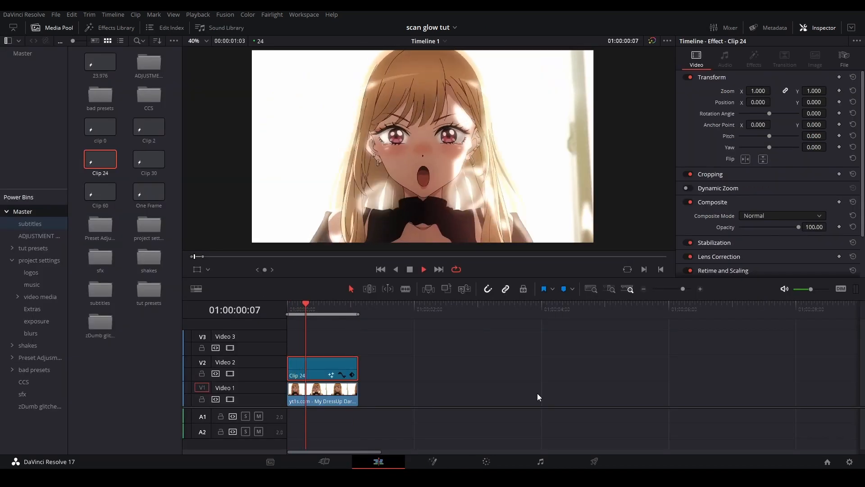